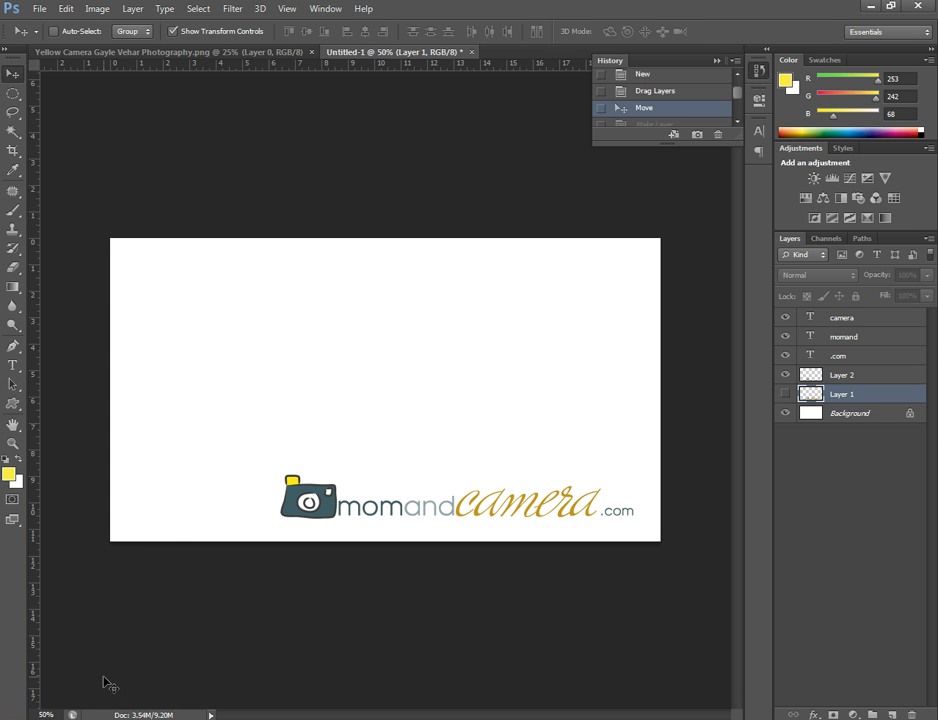
pyautogui.moveTo(203, 432)
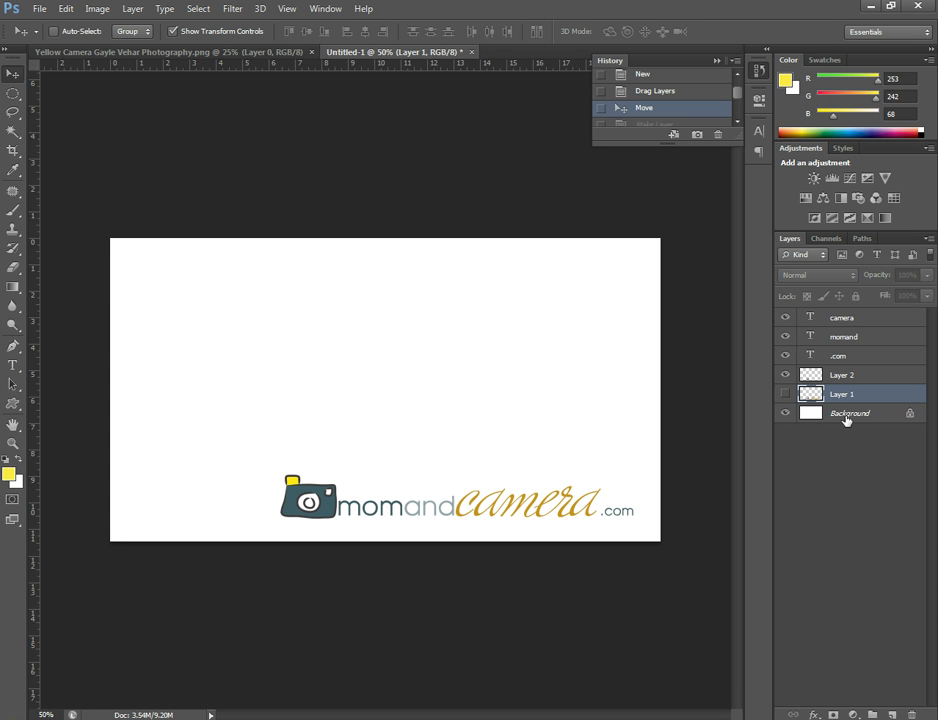
pyautogui.moveTo(849, 413)
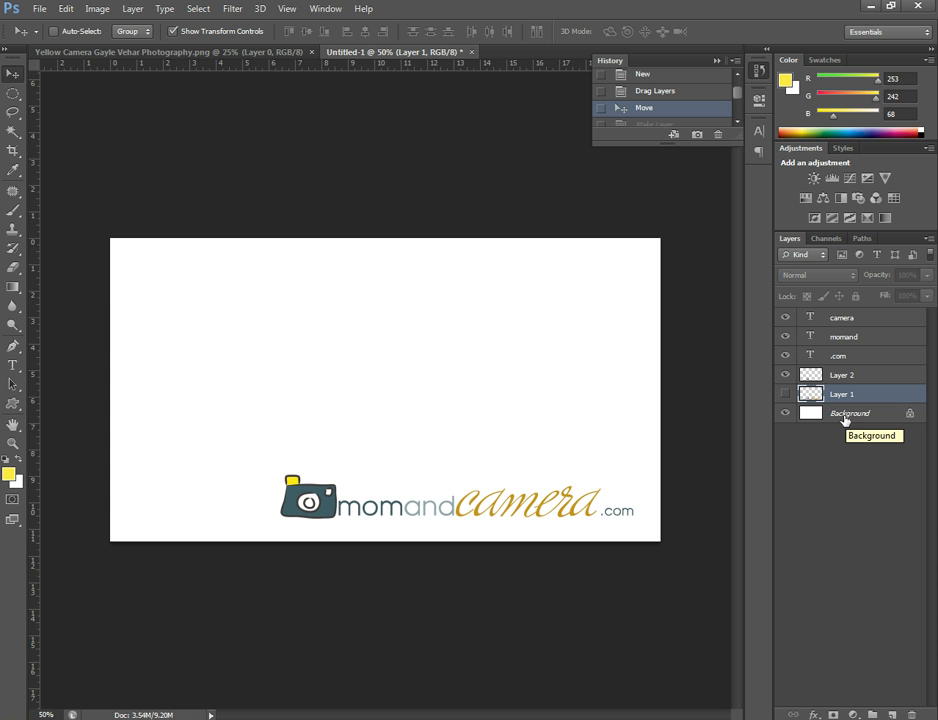
pyautogui.moveTo(841, 423)
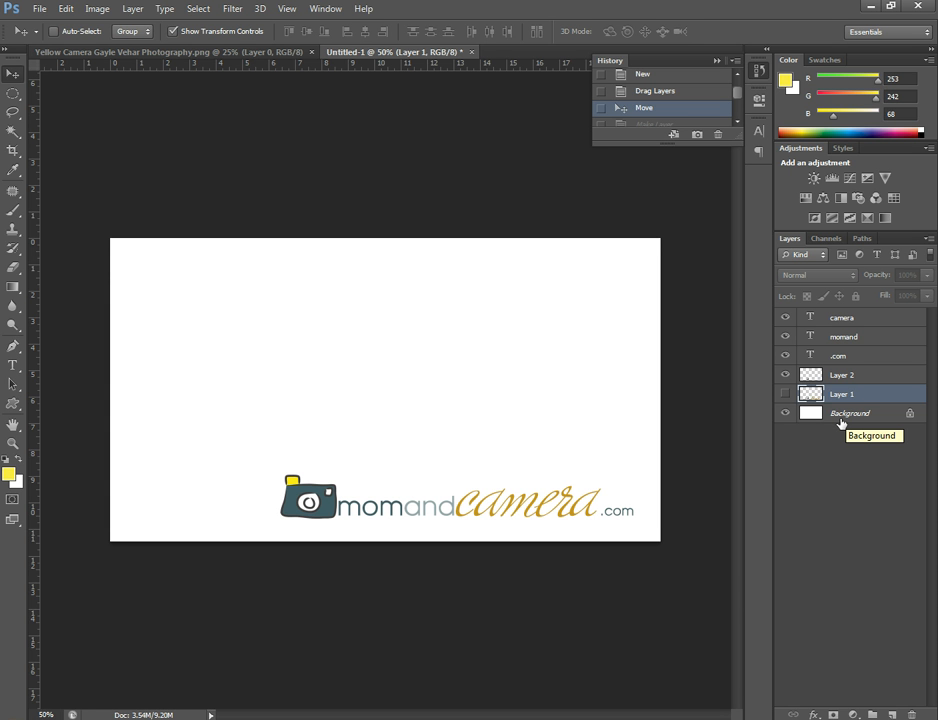
pyautogui.moveTo(845, 413)
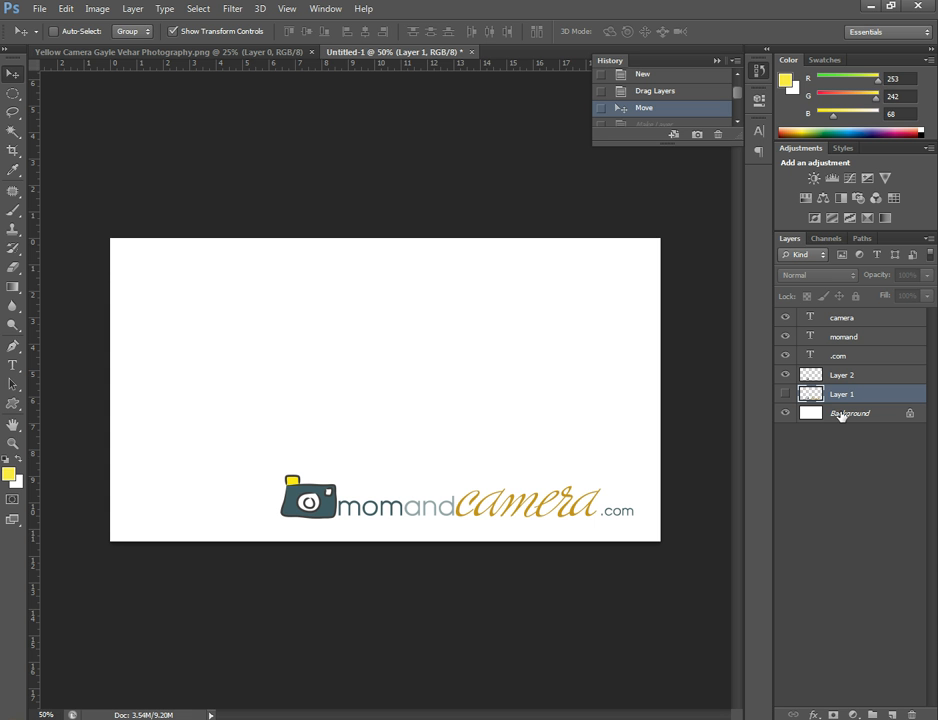
pyautogui.moveTo(841, 416)
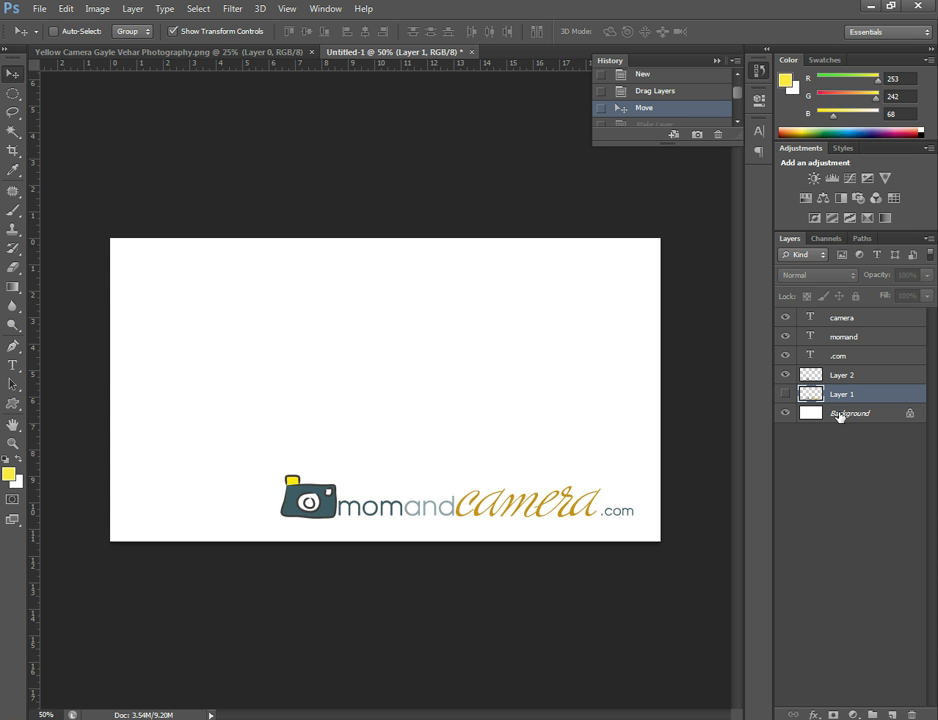
# Step: Convert the white Background layer to Layer 0 and delete it
pyautogui.click(850, 413)
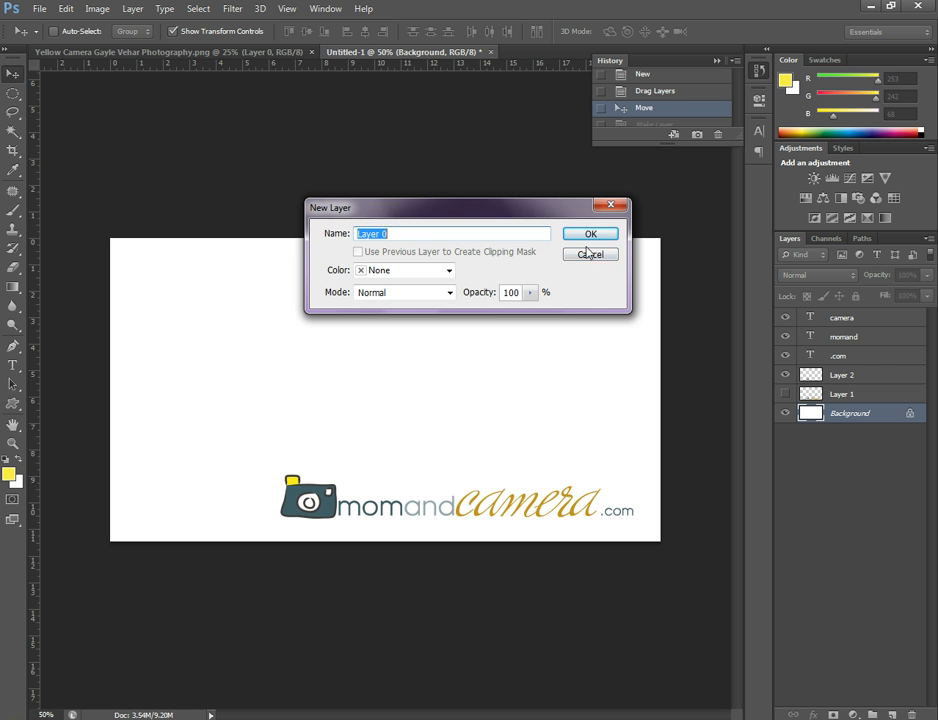
pyautogui.click(590, 233)
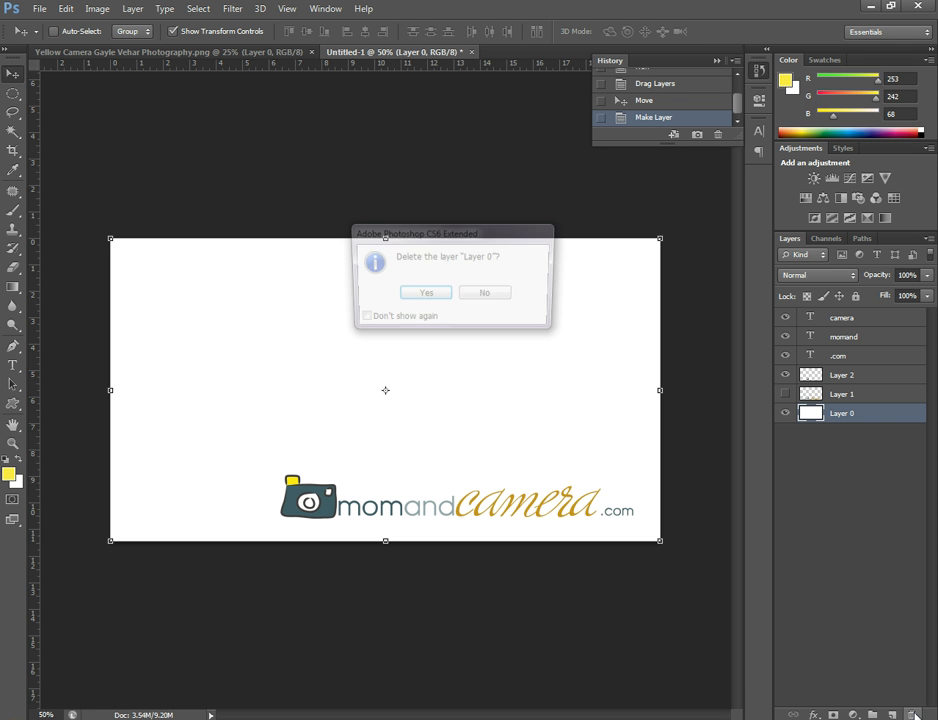
pyautogui.click(426, 292)
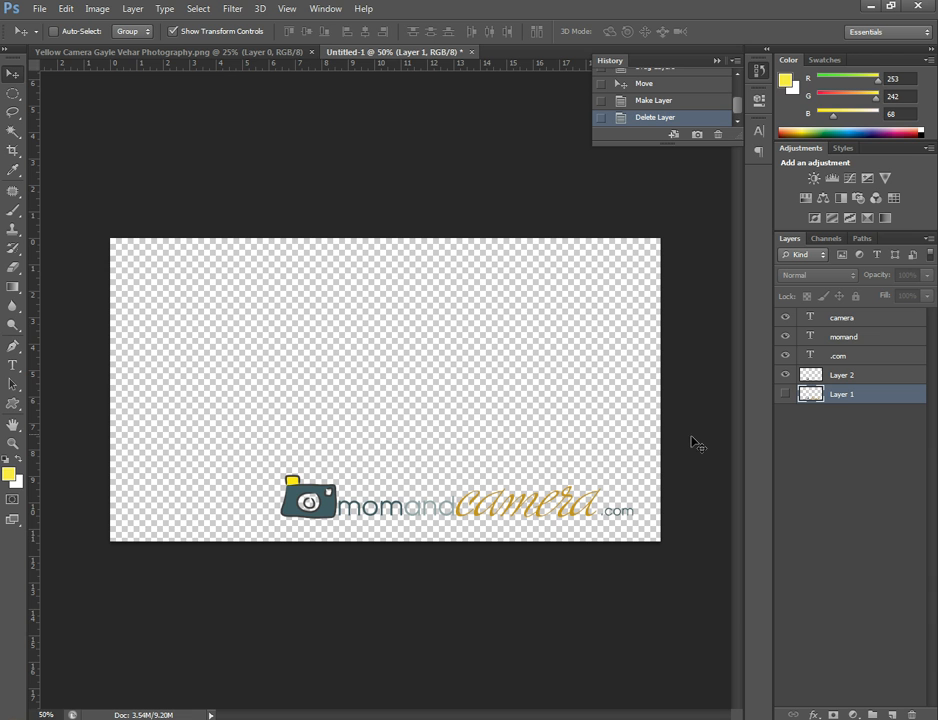
pyautogui.moveTo(847, 328)
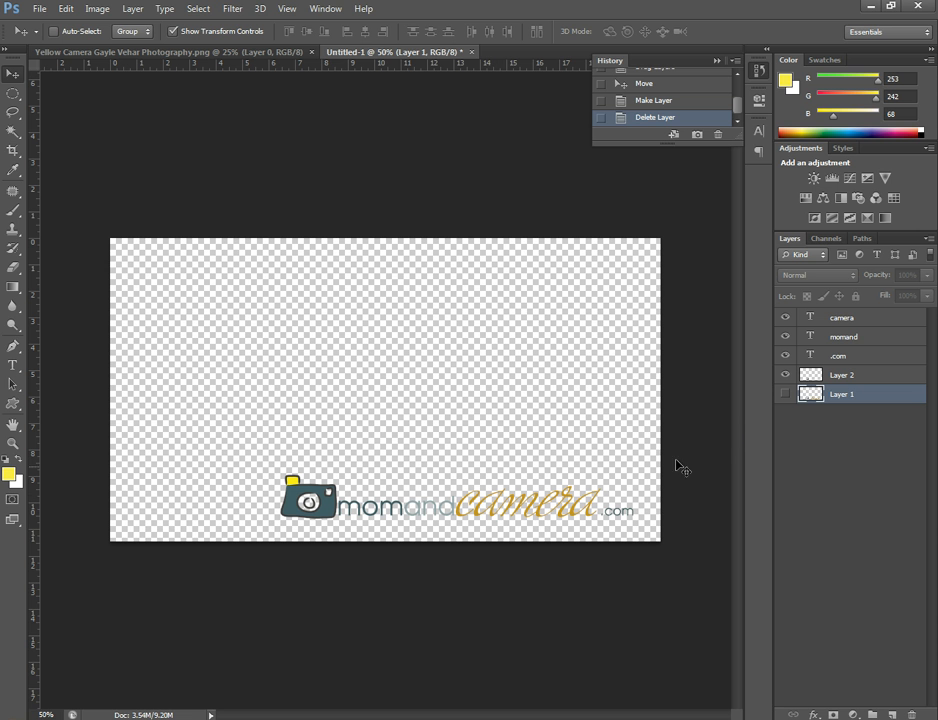
pyautogui.moveTo(871, 335)
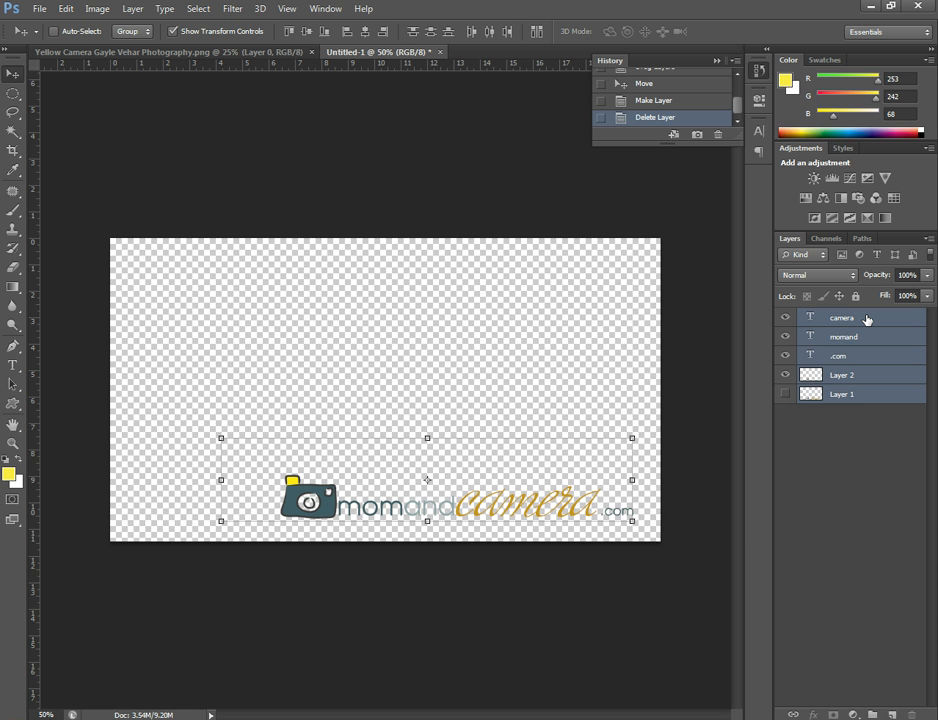
# Step: Merge all selected text and image layers into one layer with Merge Layers
pyautogui.rightClick(841, 317)
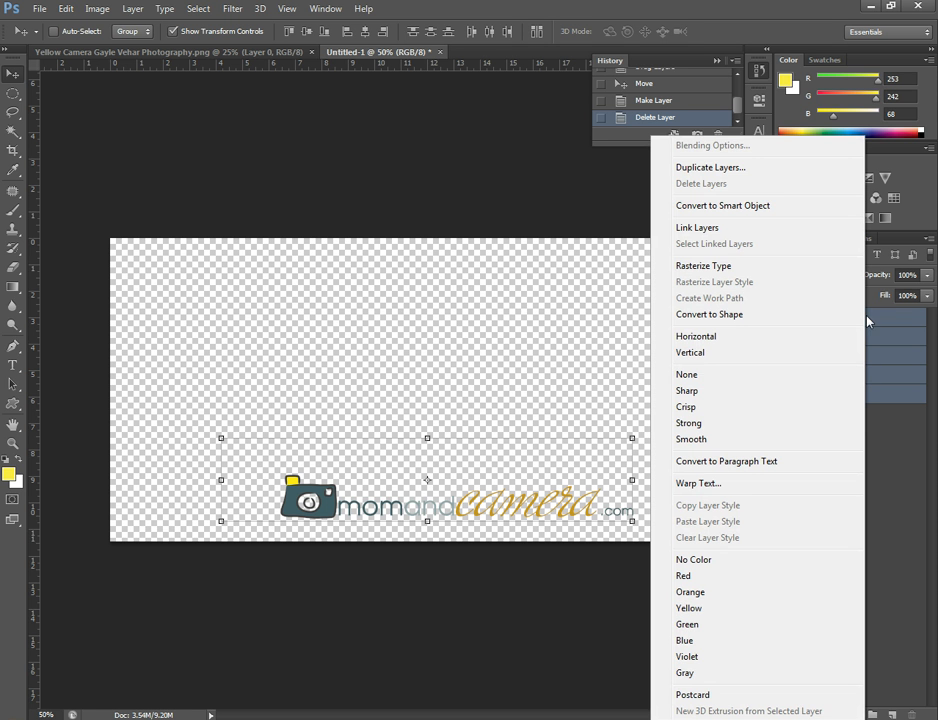
pyautogui.moveTo(760, 440)
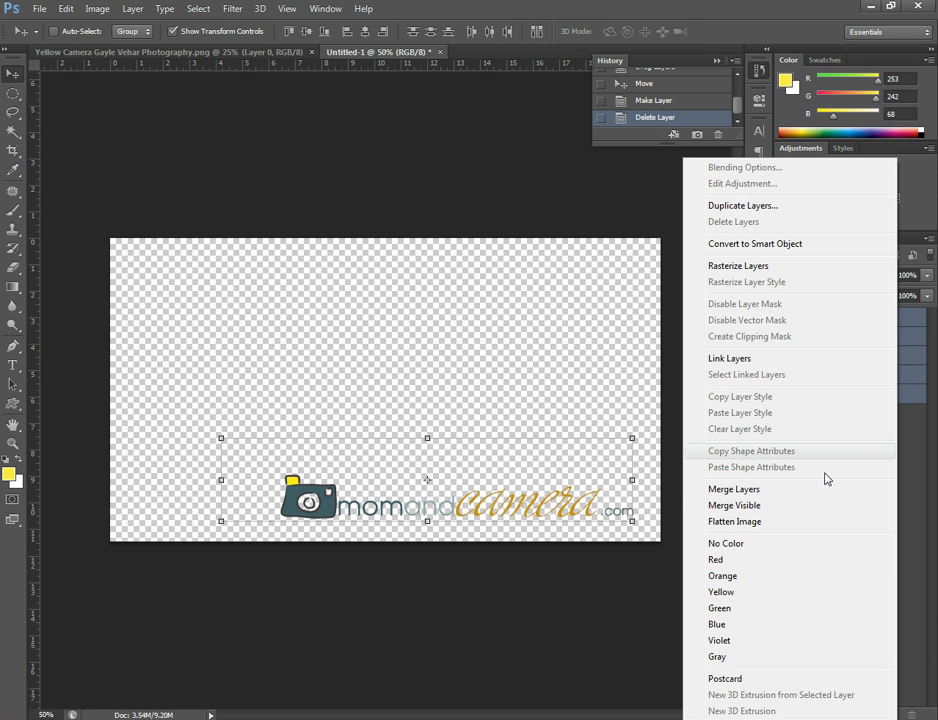
pyautogui.moveTo(734, 489)
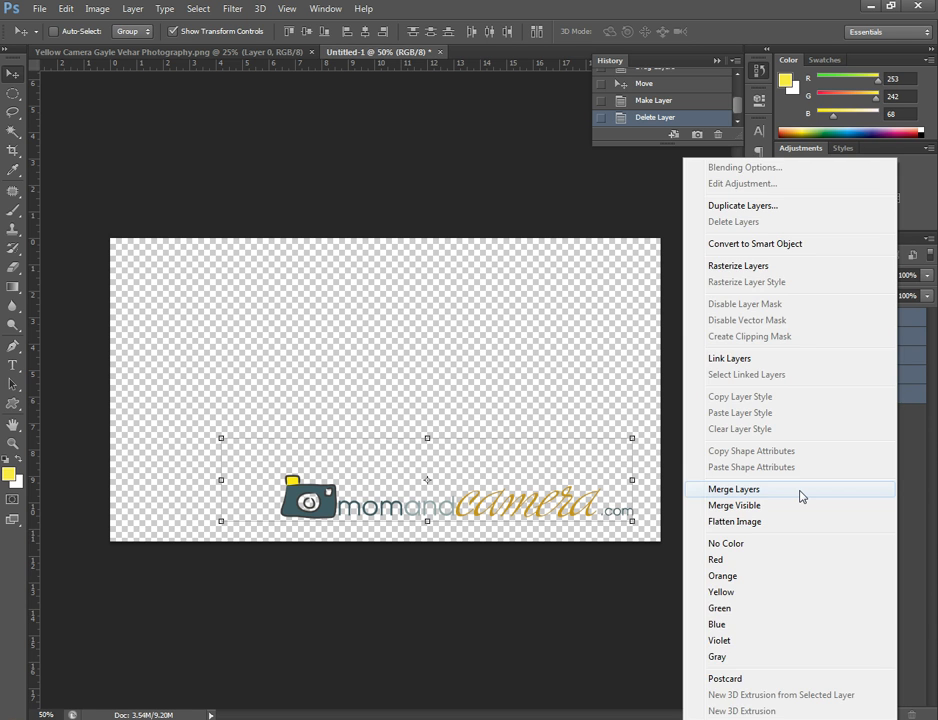
pyautogui.click(734, 489)
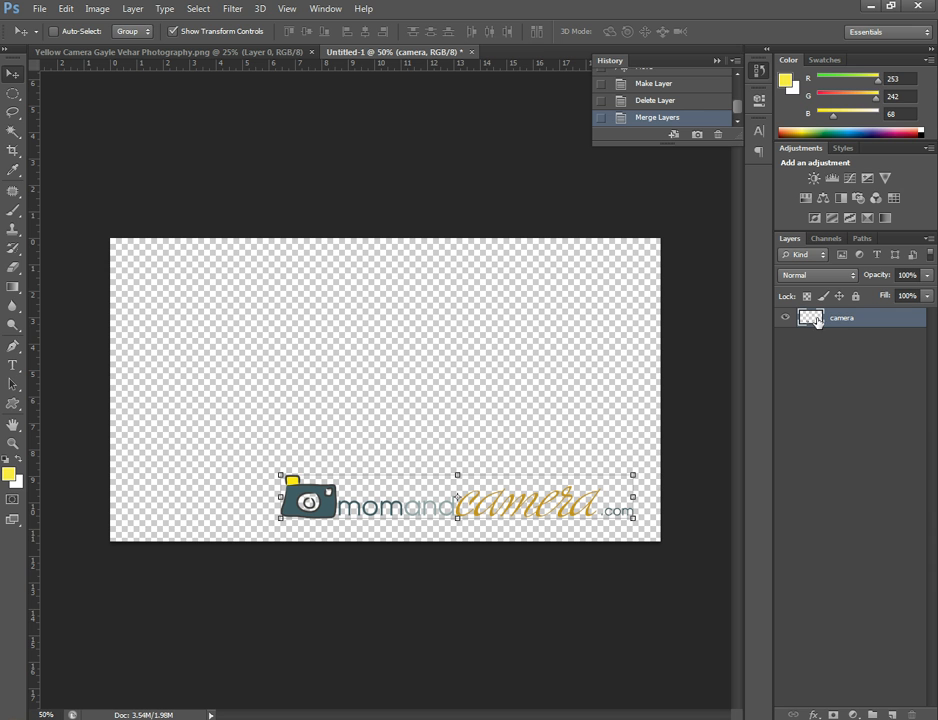
pyautogui.moveTo(797, 449)
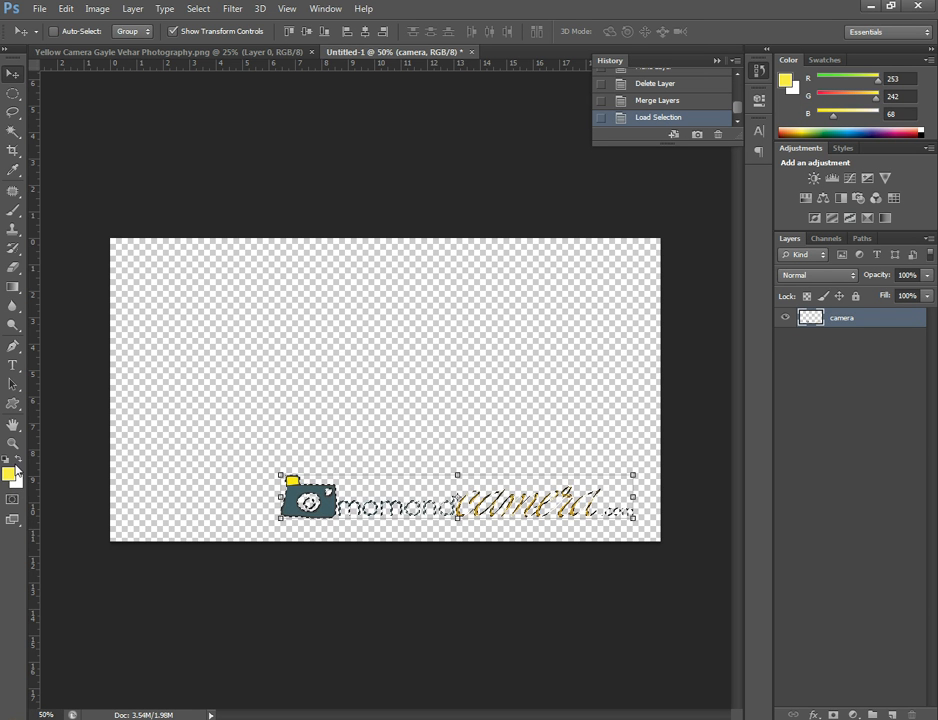
# Step: Swap the colours so white becomes the foreground colour
pyautogui.click(10, 476)
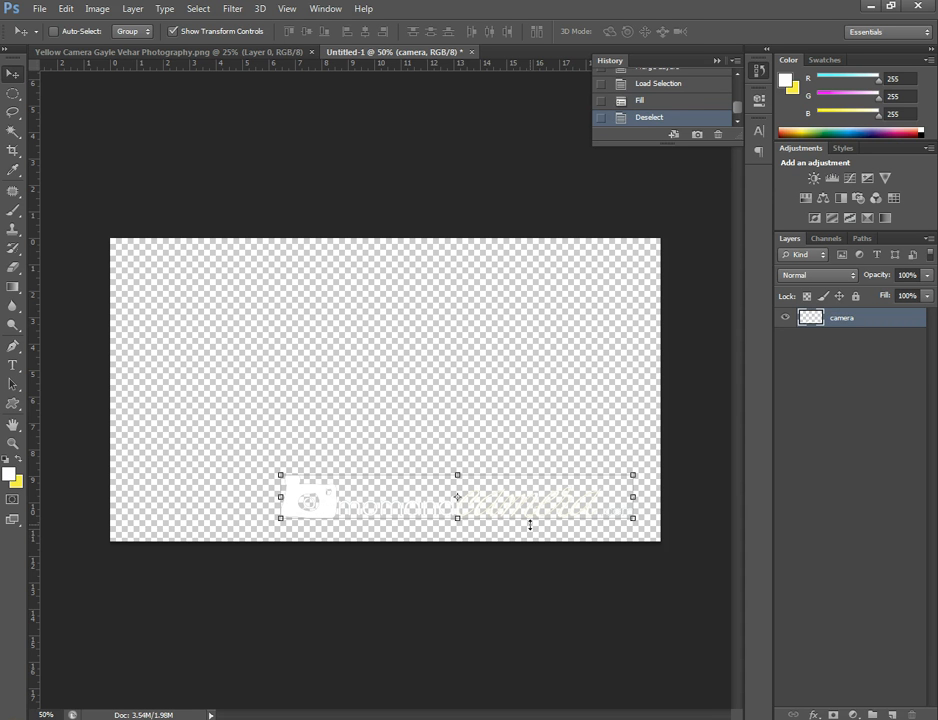
pyautogui.moveTo(294, 508)
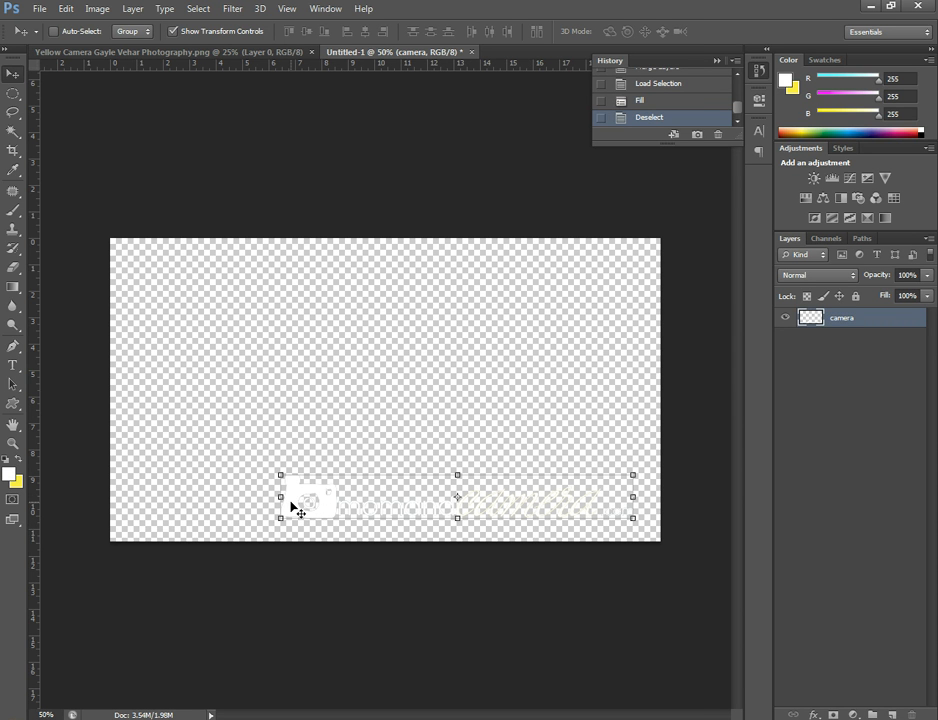
pyautogui.moveTo(497, 499)
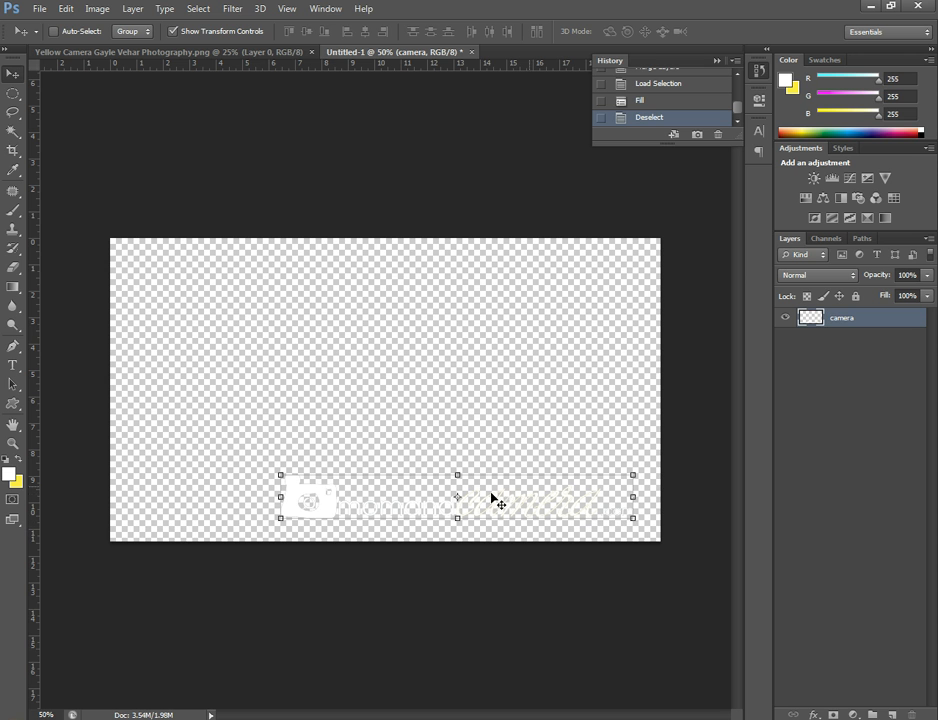
pyautogui.moveTo(300, 498)
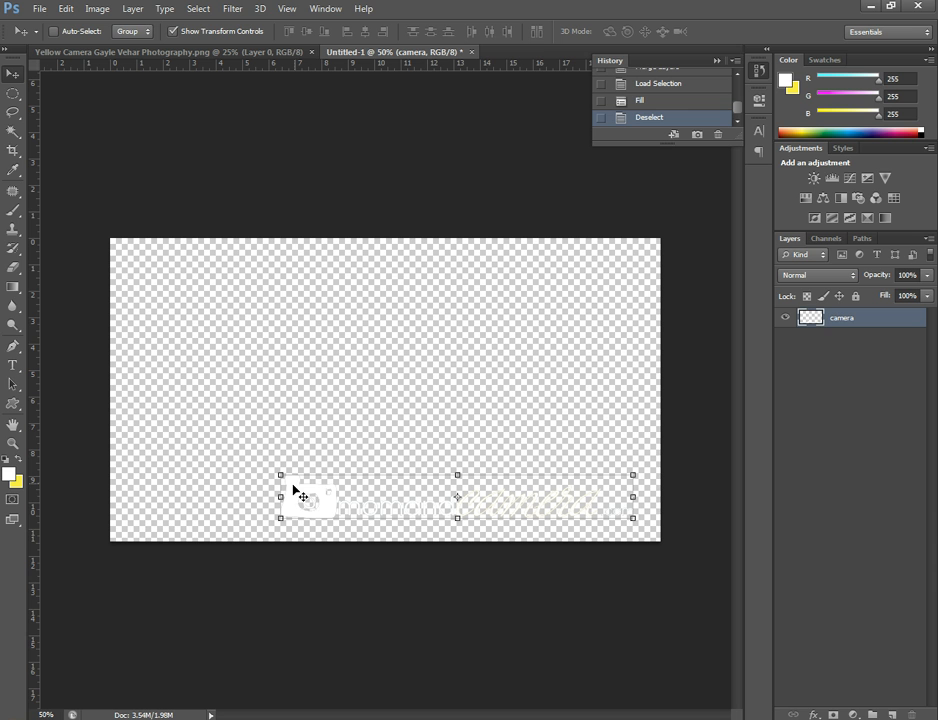
pyautogui.moveTo(303, 499)
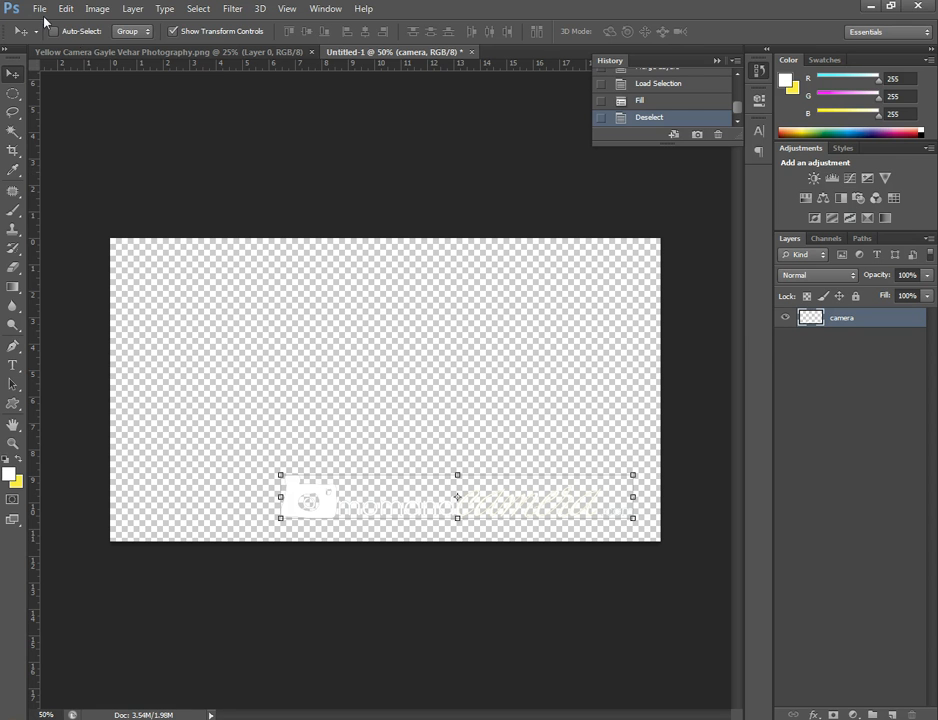
# Step: Start Save As with the name 'momandcamera white watermark' and show the format list
pyautogui.click(40, 8)
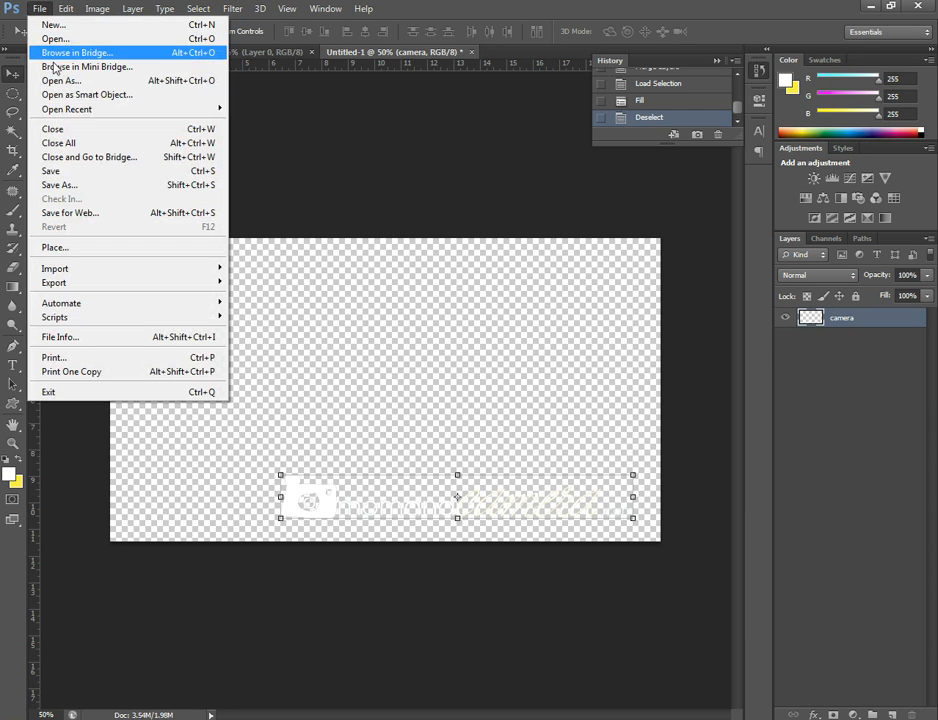
pyautogui.moveTo(60, 185)
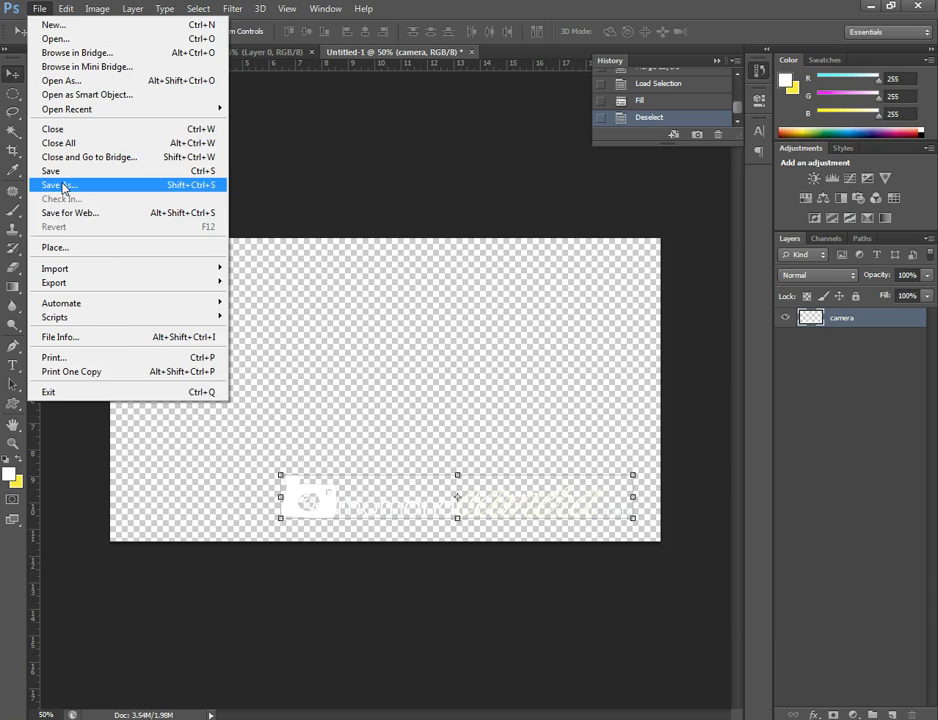
pyautogui.click(57, 185)
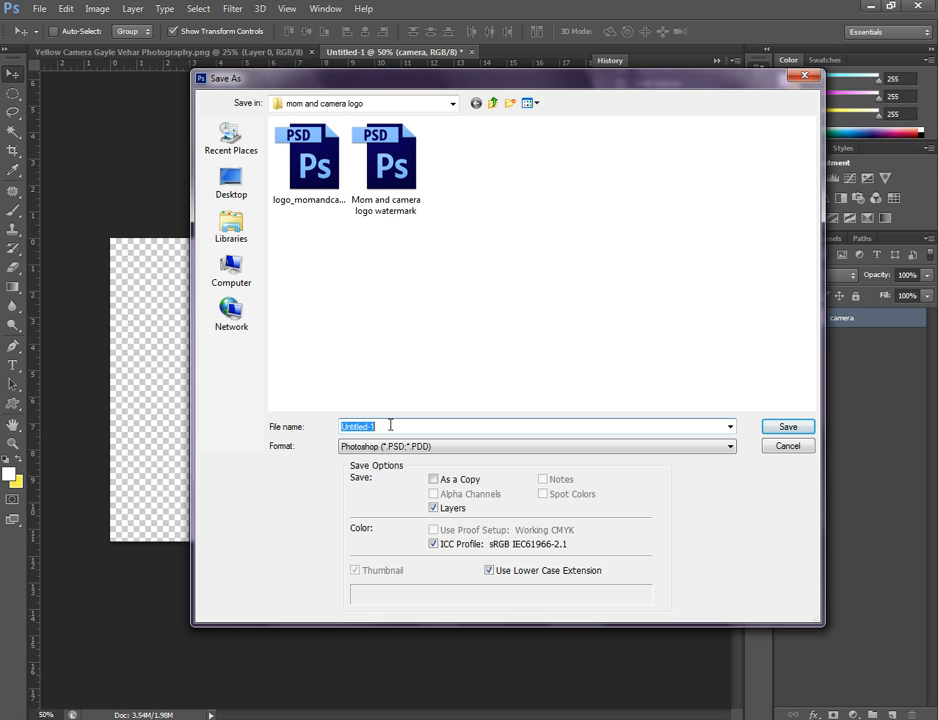
pyautogui.write('momal')
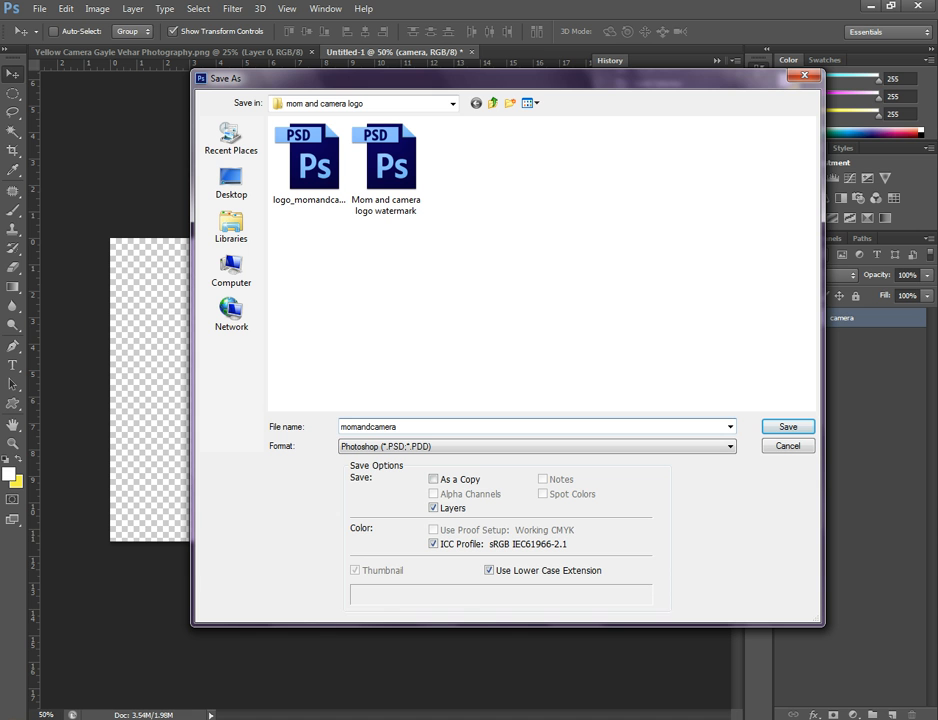
pyautogui.write('white watermark')
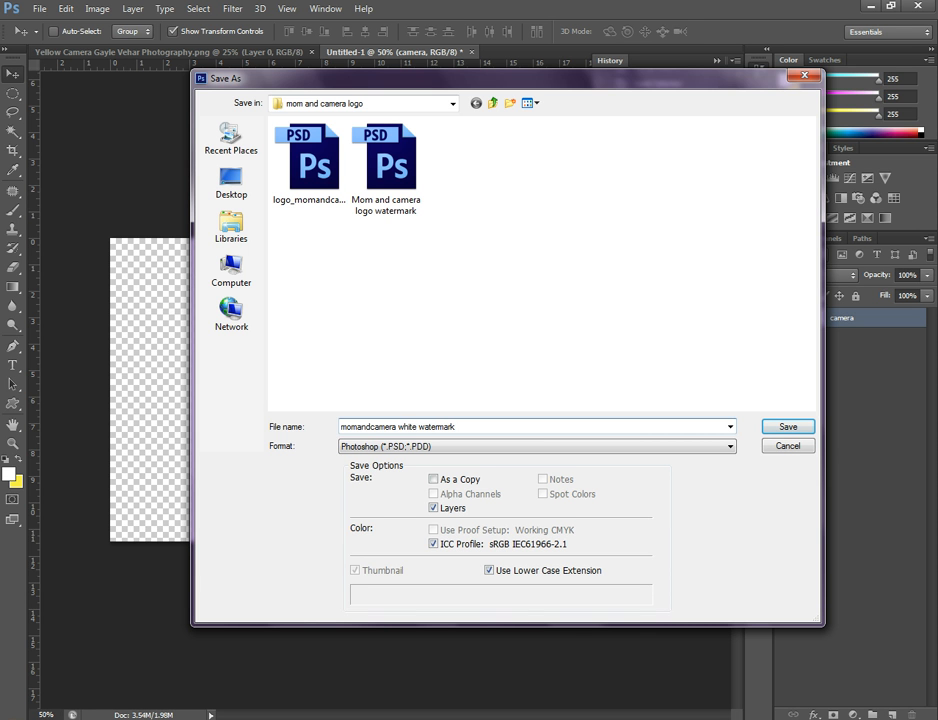
pyautogui.click(729, 446)
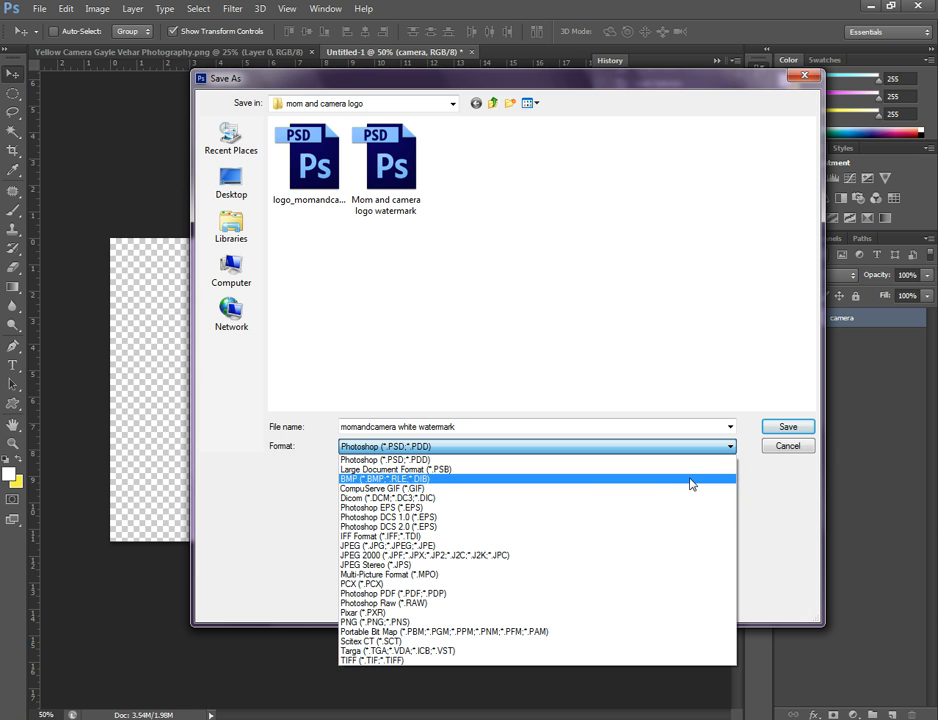
pyautogui.moveTo(545, 470)
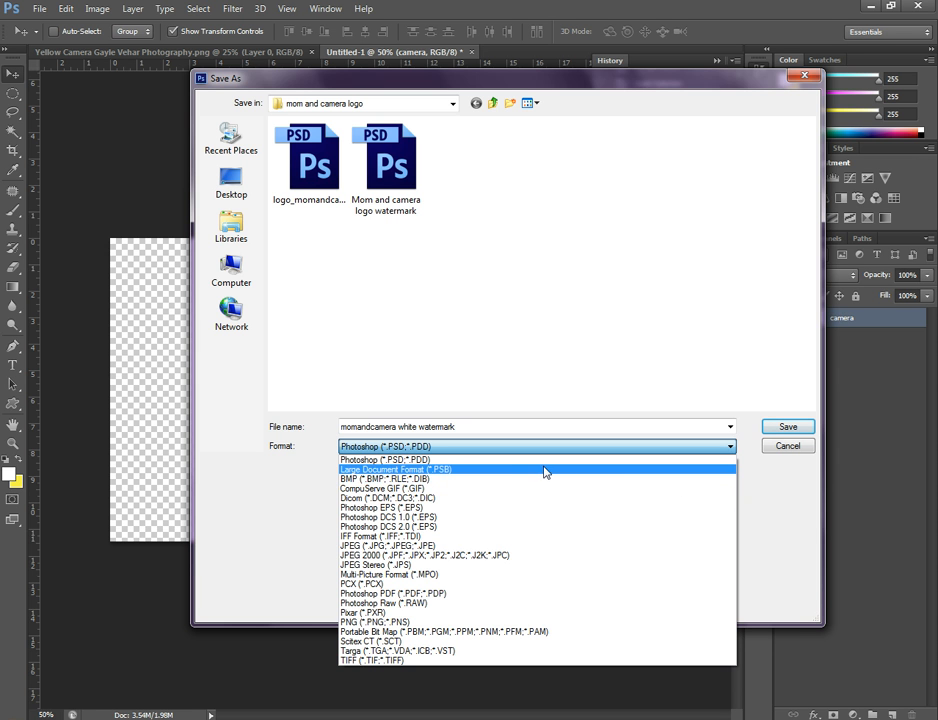
pyautogui.moveTo(490, 509)
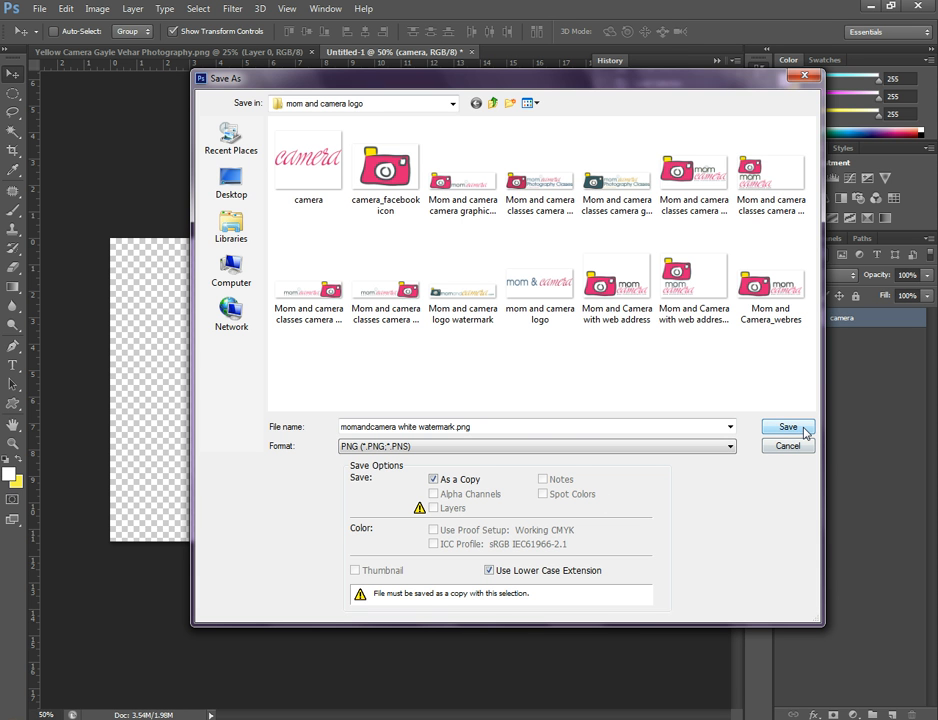
# Step: Save as a PNG copy and accept the default PNG options
pyautogui.click(787, 427)
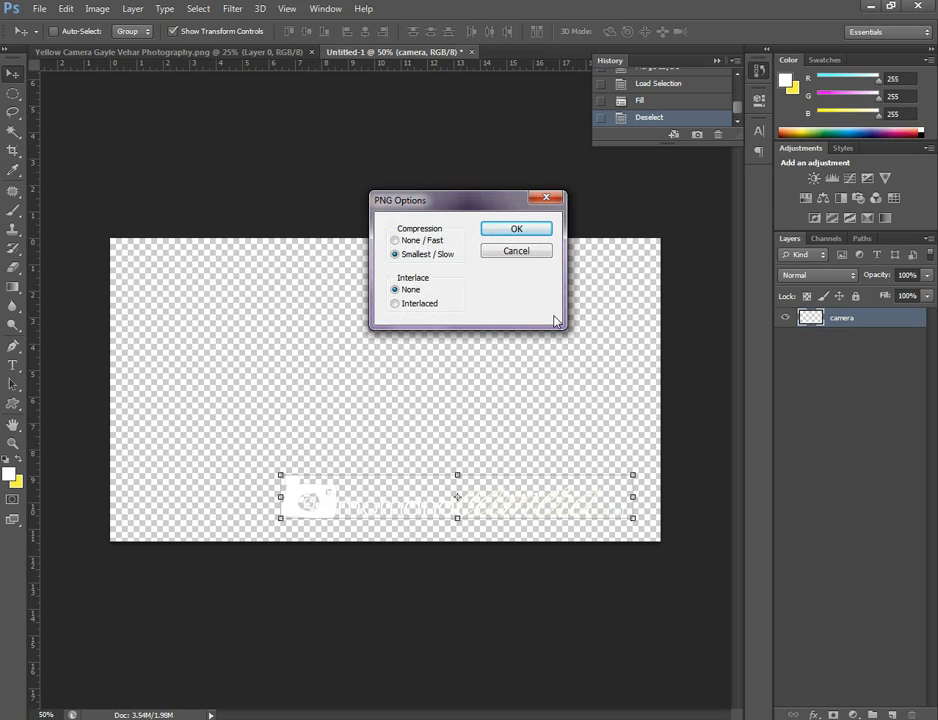
pyautogui.click(516, 228)
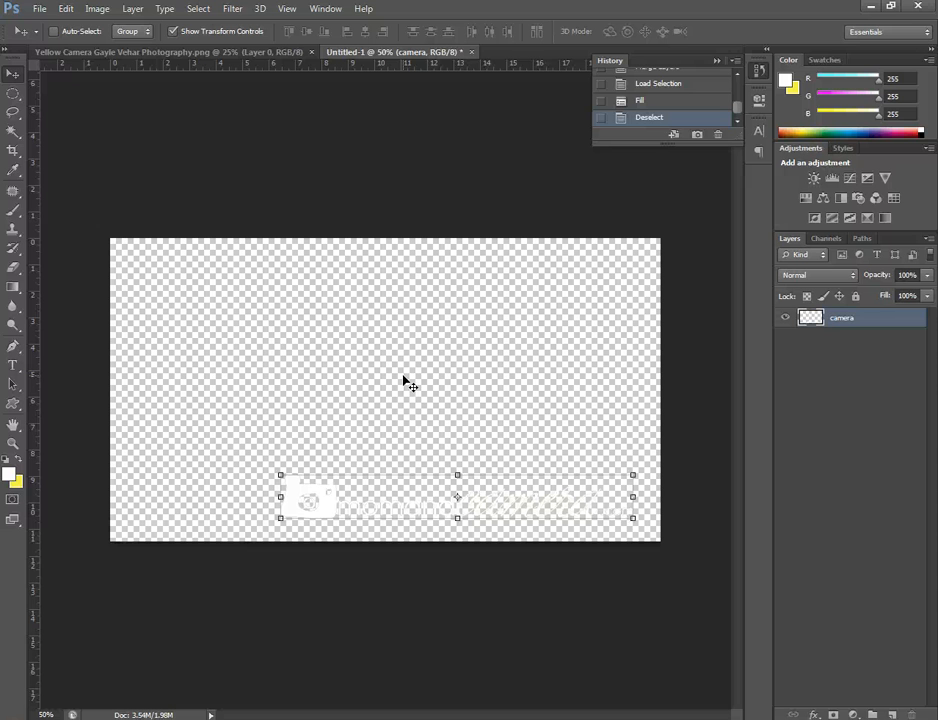
pyautogui.moveTo(393, 396)
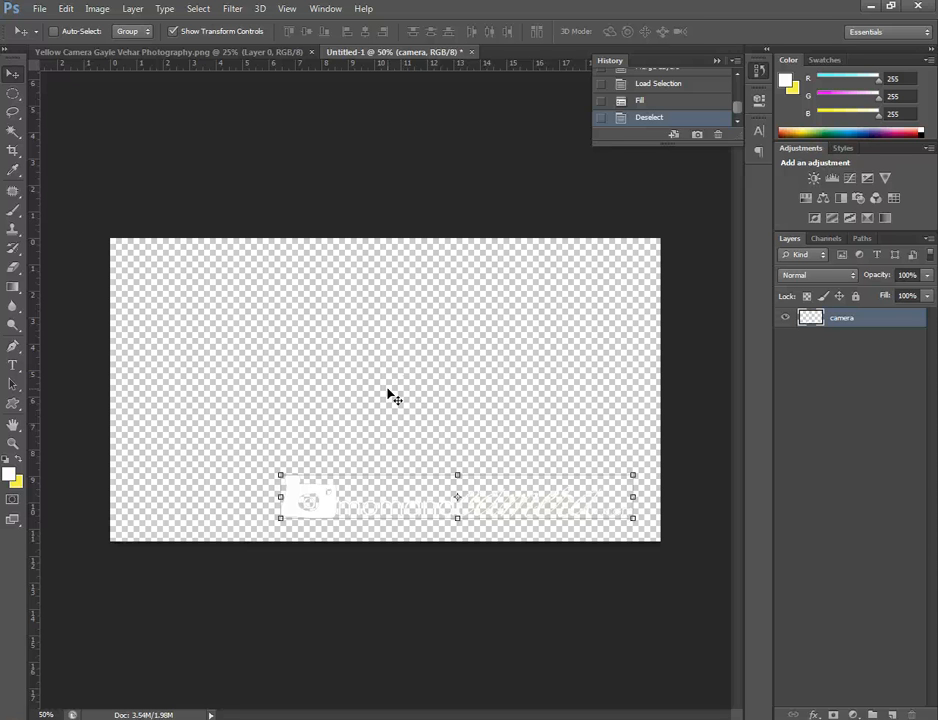